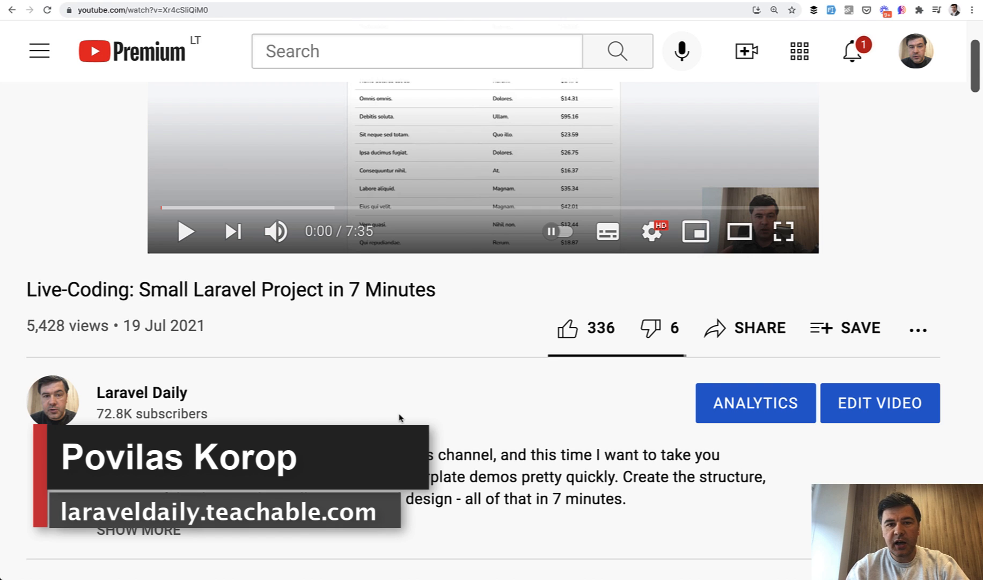
{"action": "mouse_move", "coordinate": [399, 419]}
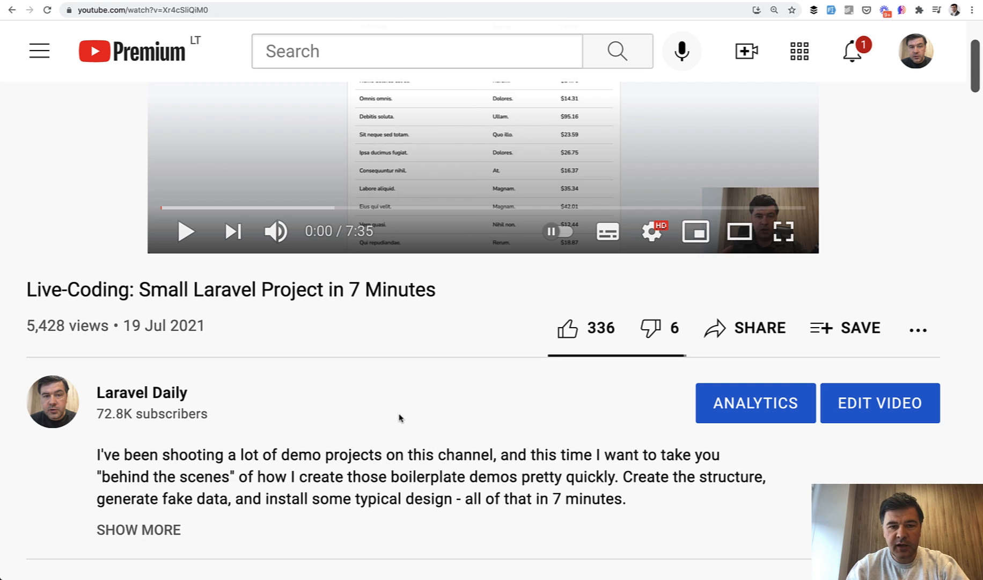
Scroll the Laravel-UI-Pages-Skeleton README down through its screenshots to the How to use steps
{"action": "scroll", "scroll_direction": "down", "scroll_amount": 3}
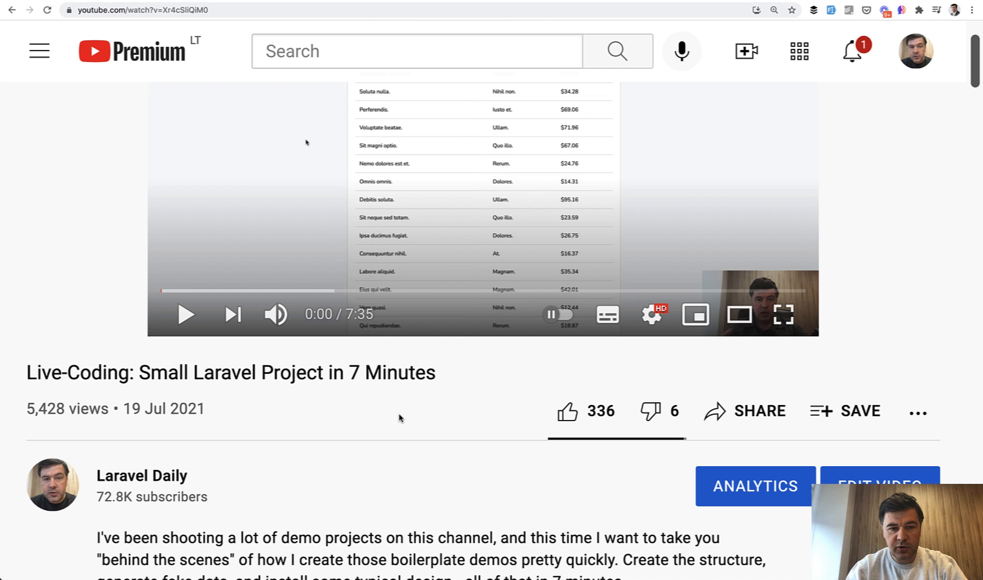
{"action": "mouse_move", "coordinate": [314, 421]}
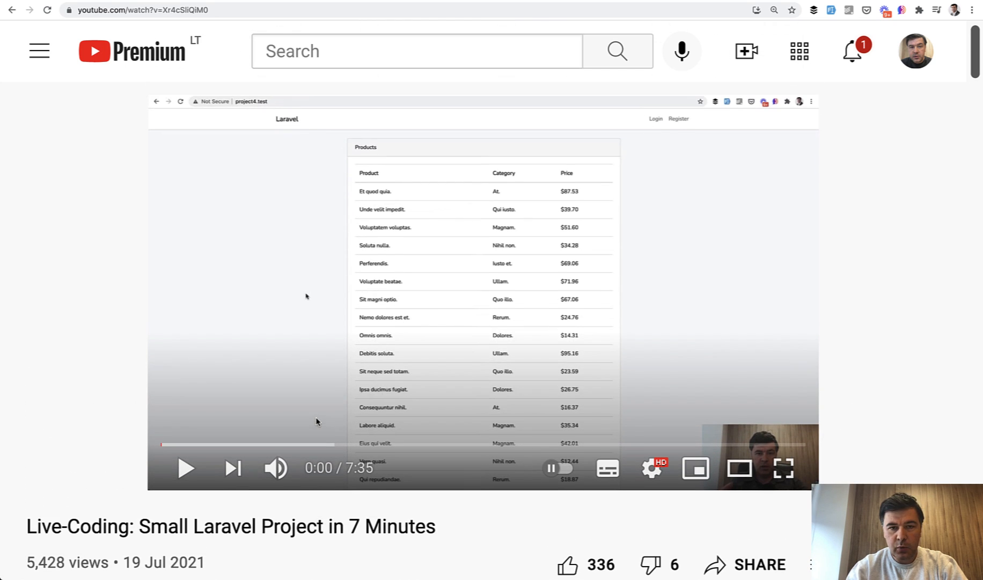
{"action": "mouse_move", "coordinate": [266, 322]}
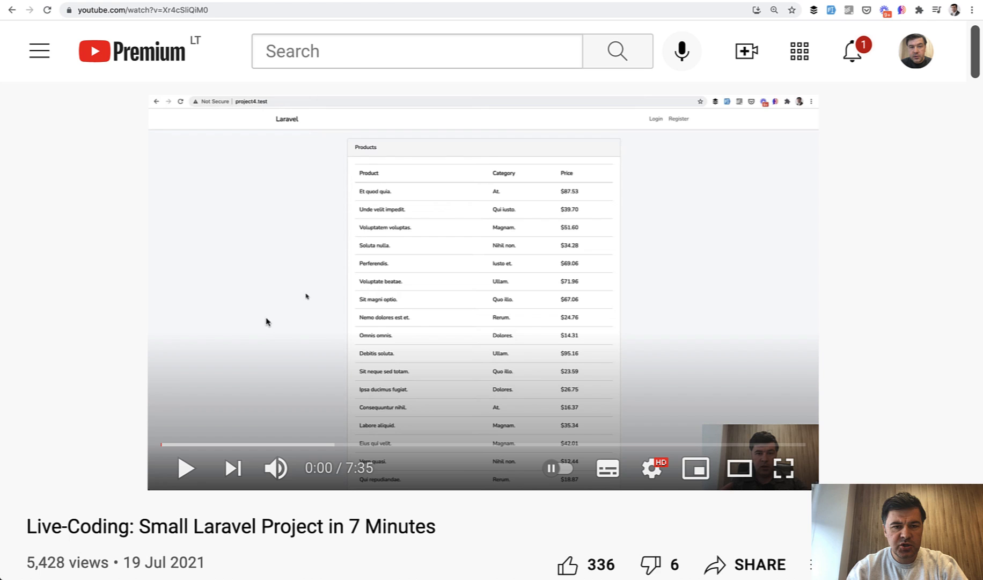
{"action": "scroll", "scroll_direction": "down", "scroll_amount": 3}
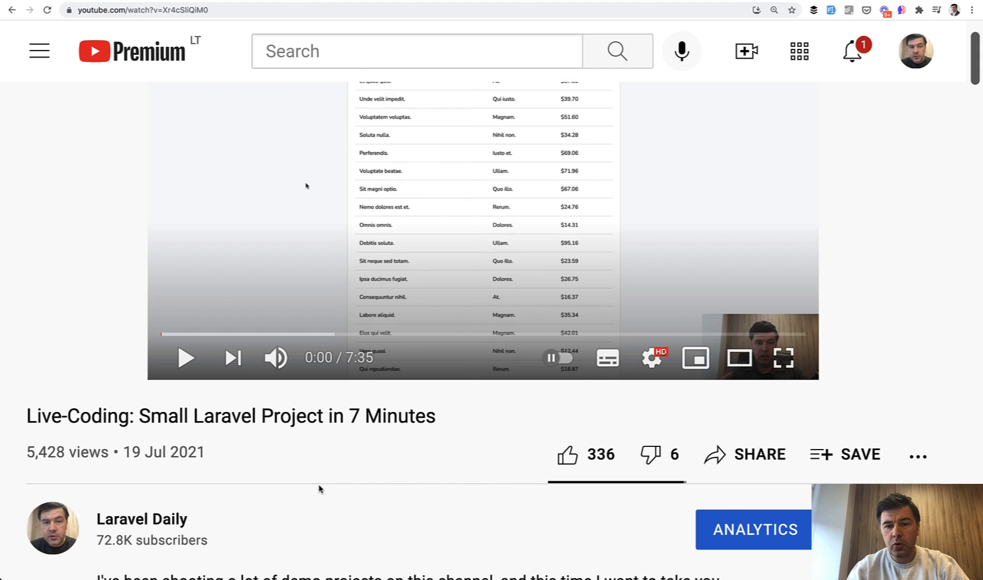
{"action": "mouse_move", "coordinate": [333, 540]}
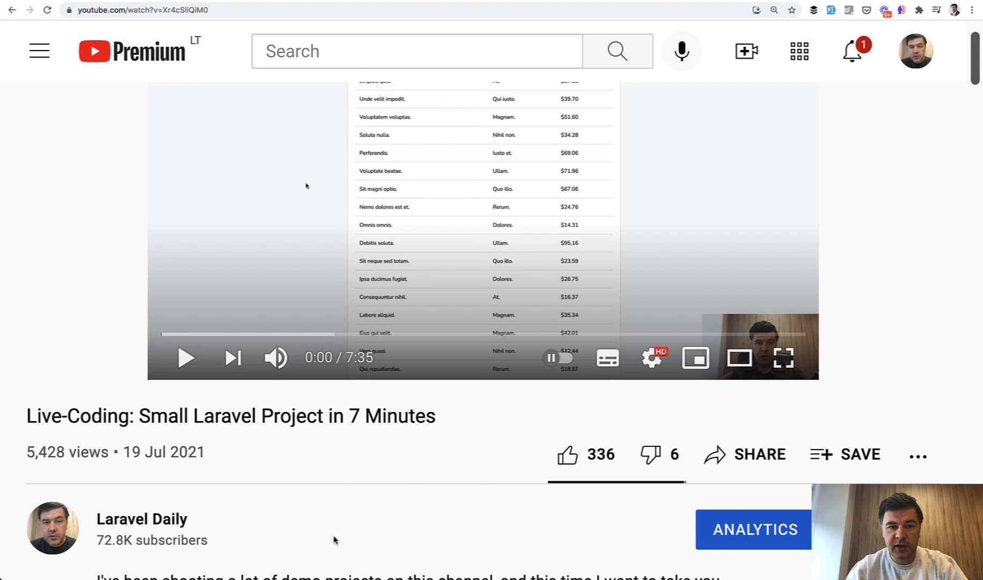
{"action": "mouse_move", "coordinate": [385, 527]}
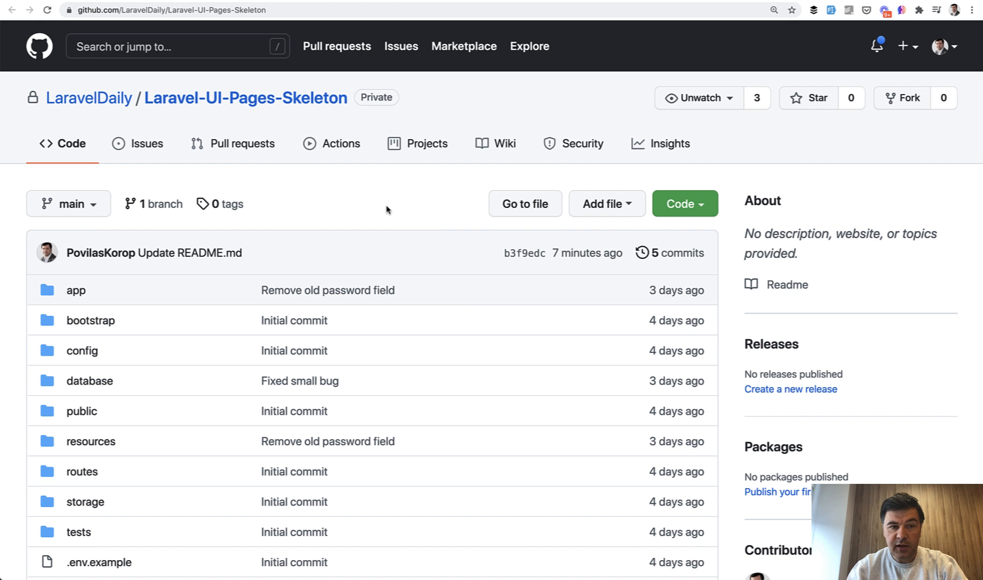
{"action": "scroll", "scroll_direction": "down", "scroll_amount": 3}
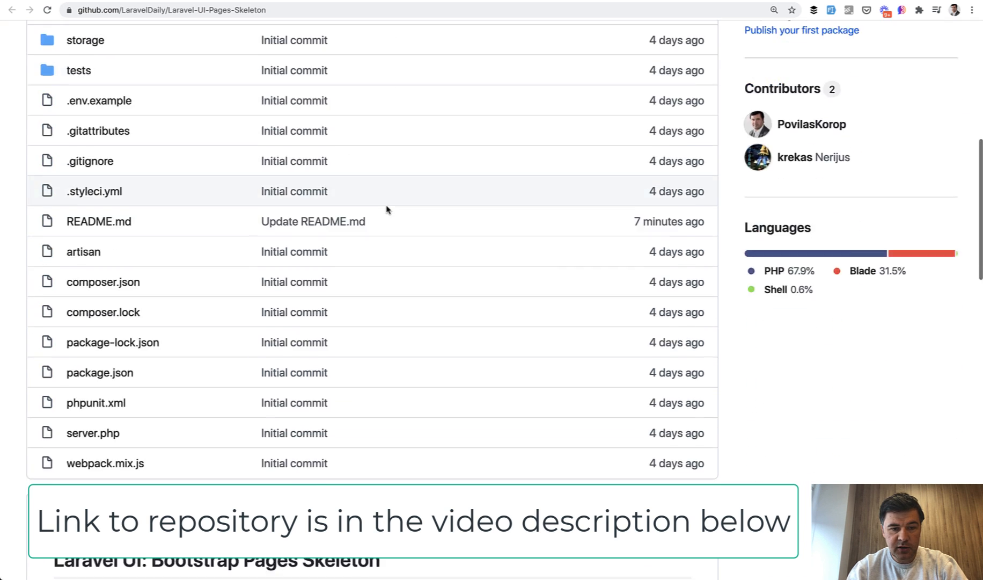
Navigate to the Laravel-Breeze-Pages-Skeleton repository and glance at the top of its README
{"action": "left_click", "coordinate": [99, 221]}
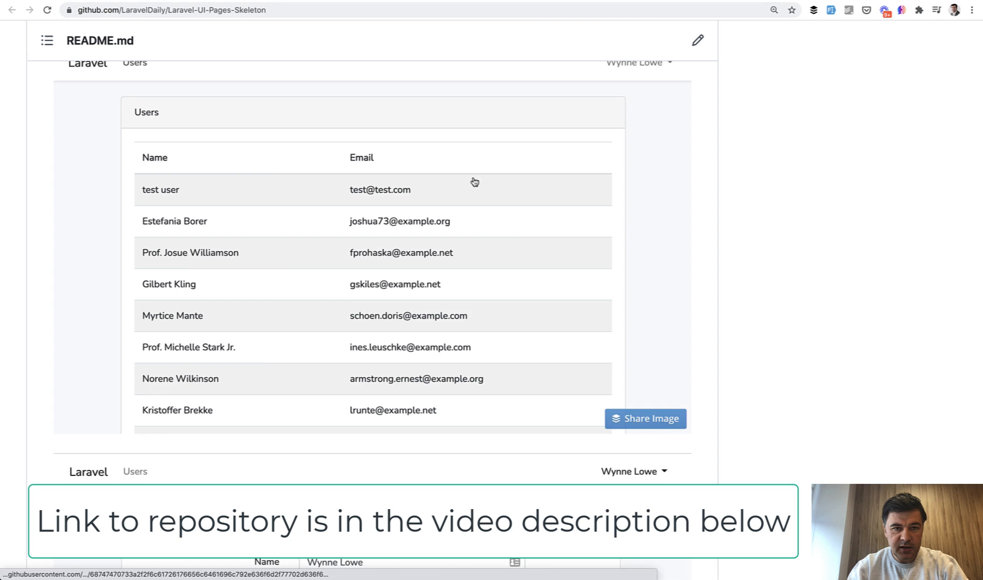
{"action": "scroll", "scroll_direction": "down", "scroll_amount": 3}
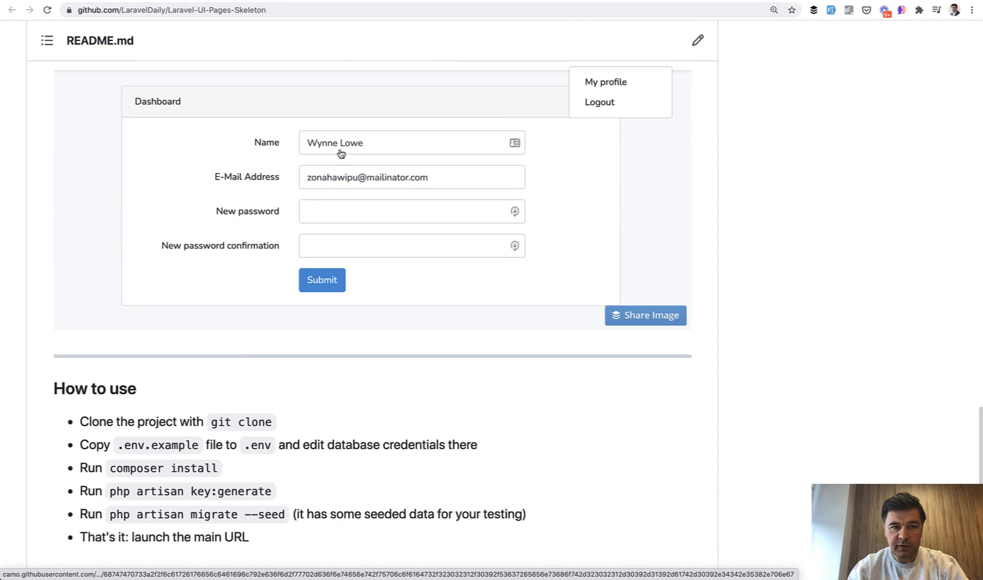
{"action": "scroll", "scroll_direction": "up", "scroll_amount": 3}
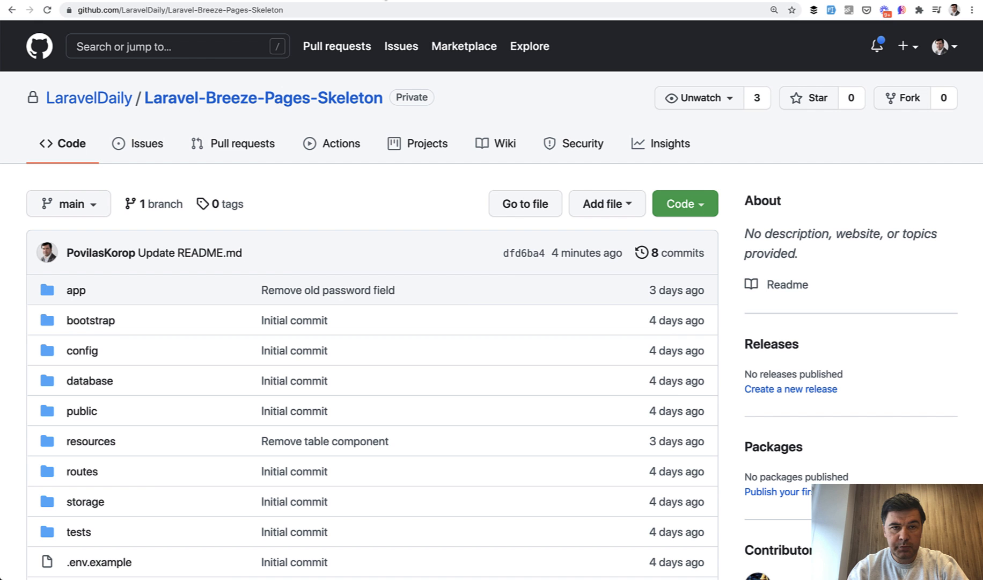
Scroll the Breeze-Pages-Skeleton README past the Users table screenshot to the My profile form
{"action": "scroll", "scroll_direction": "down", "scroll_amount": 3}
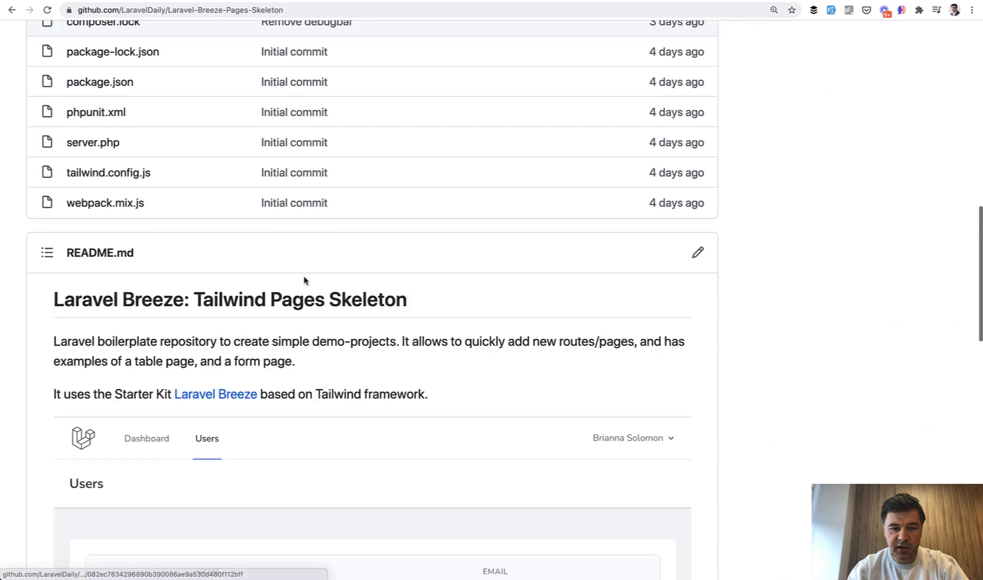
{"action": "scroll", "scroll_direction": "down", "scroll_amount": 3}
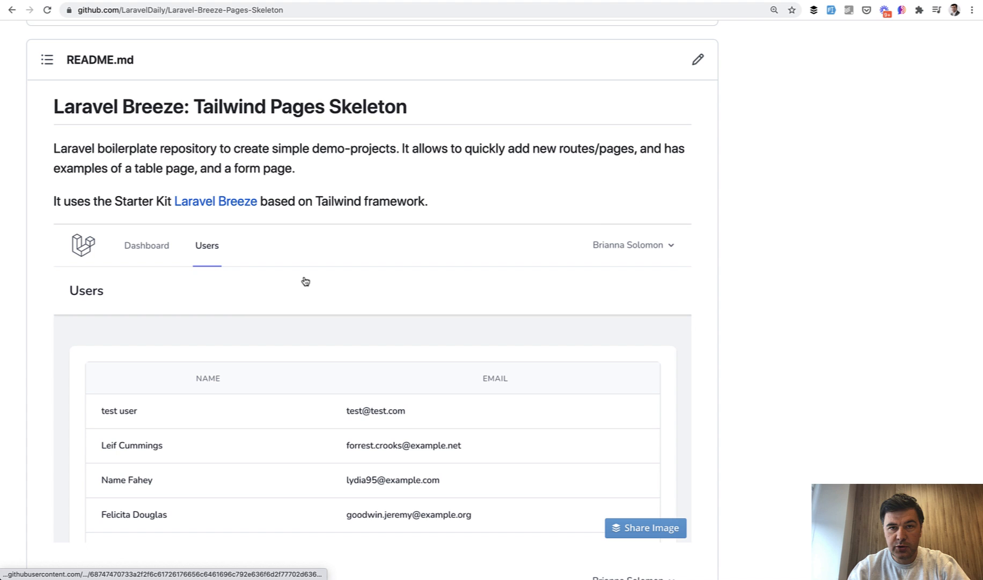
{"action": "scroll", "scroll_direction": "down", "scroll_amount": 3}
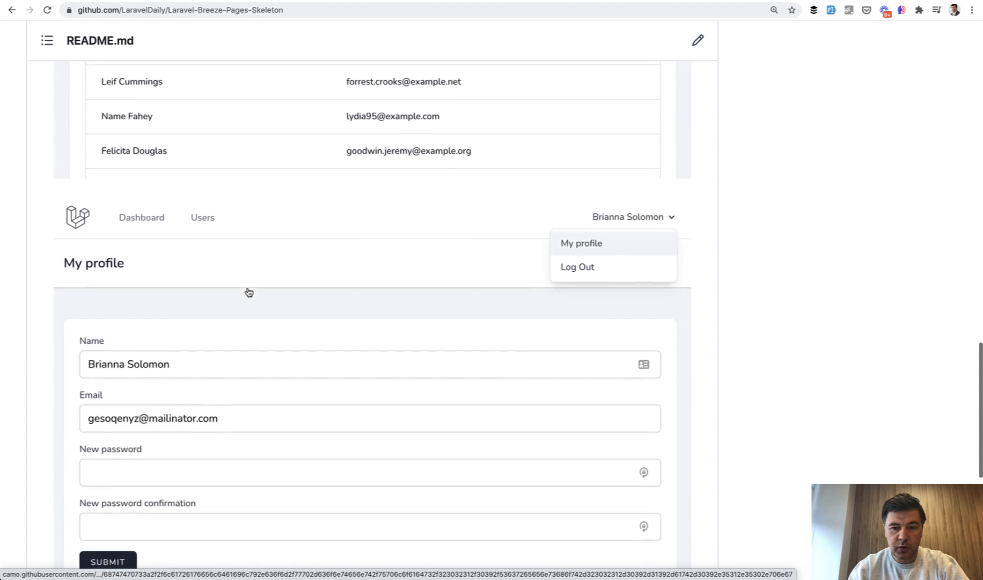
{"action": "scroll", "scroll_direction": "down", "scroll_amount": 3}
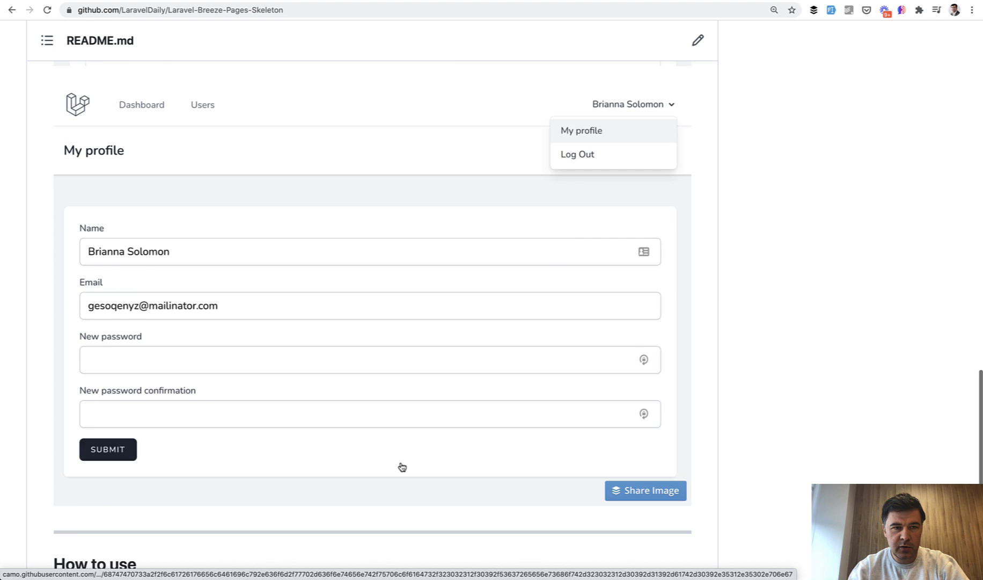
{"action": "scroll", "scroll_direction": "down", "scroll_amount": 3}
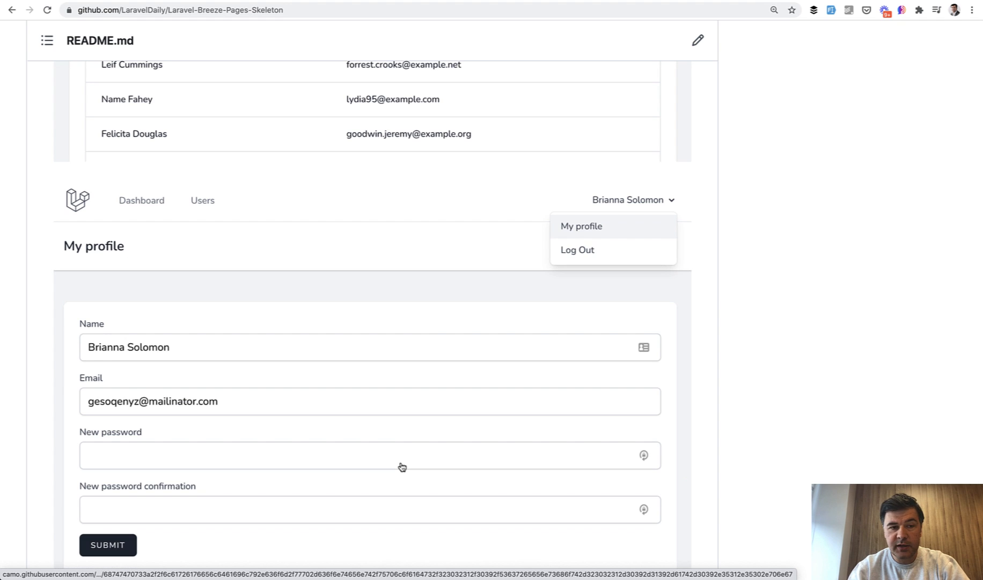
{"action": "mouse_move", "coordinate": [203, 185]}
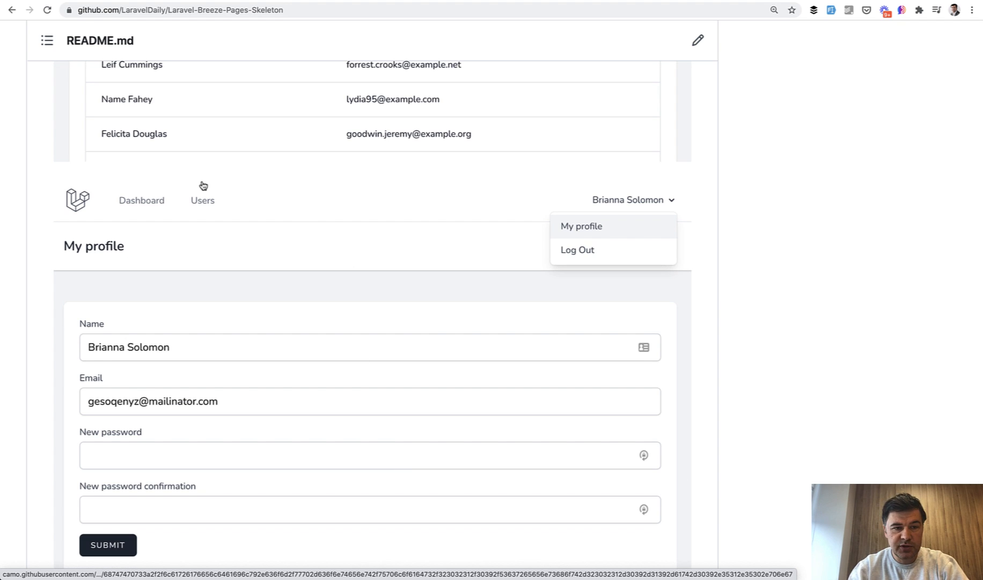
{"action": "mouse_move", "coordinate": [274, 280]}
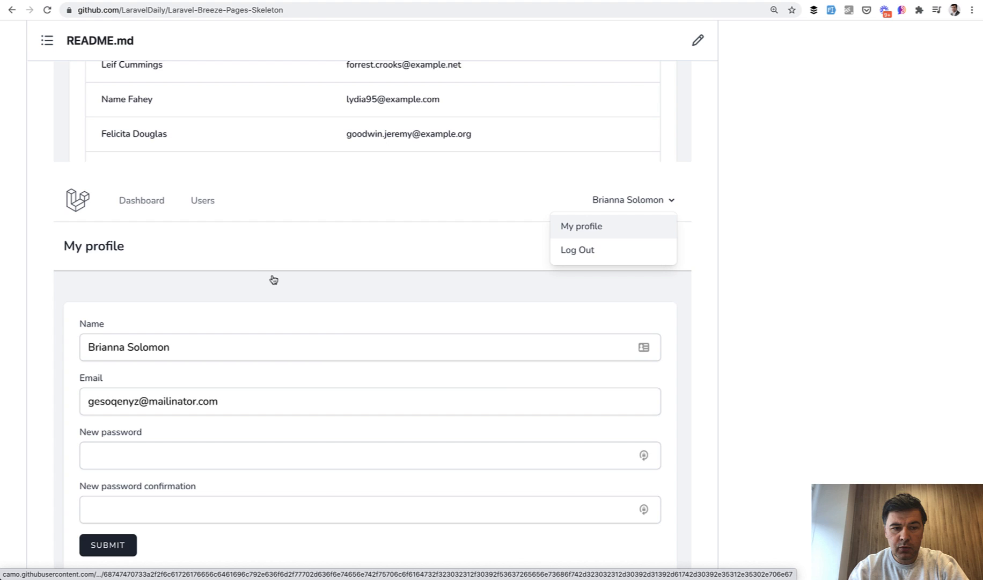
{"action": "scroll", "scroll_direction": "down", "scroll_amount": 3}
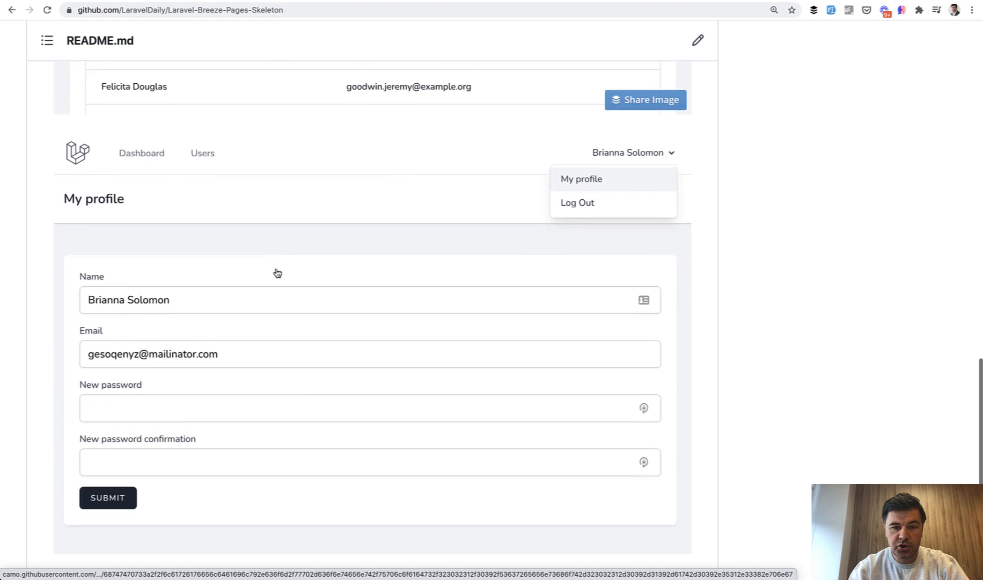
{"action": "scroll", "scroll_direction": "up", "scroll_amount": 3}
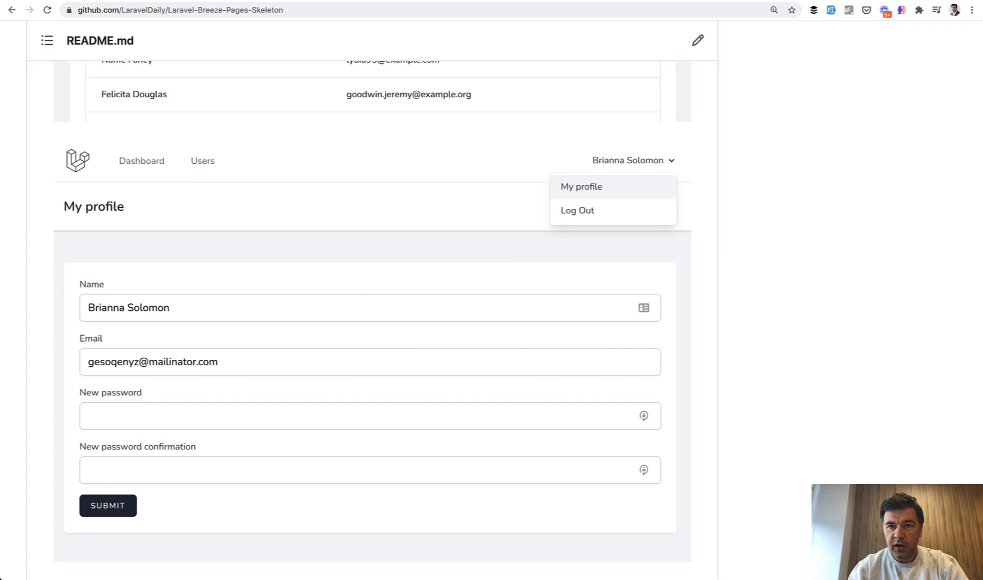
{"action": "left_click", "coordinate": [577, 209]}
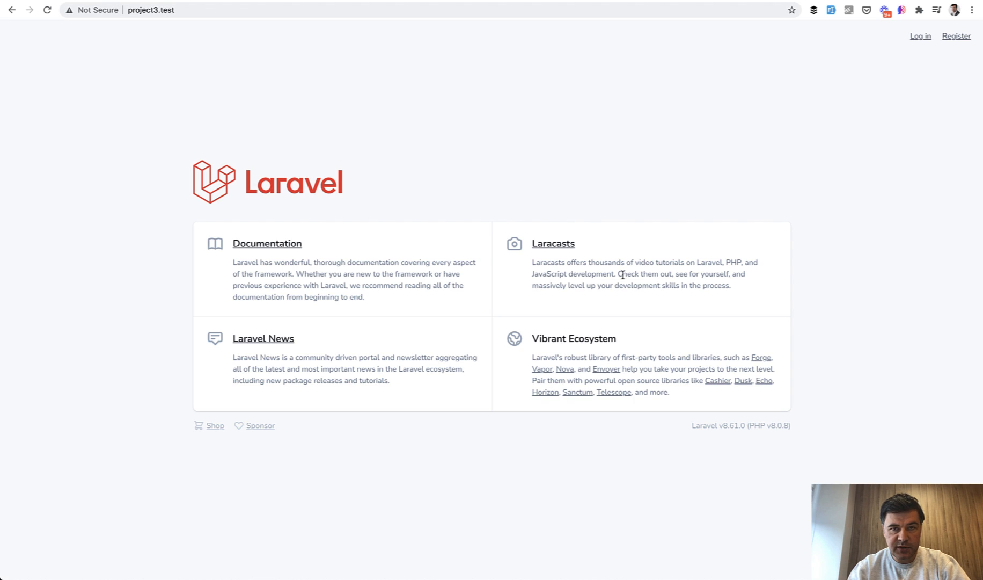
{"action": "mouse_move", "coordinate": [834, 216]}
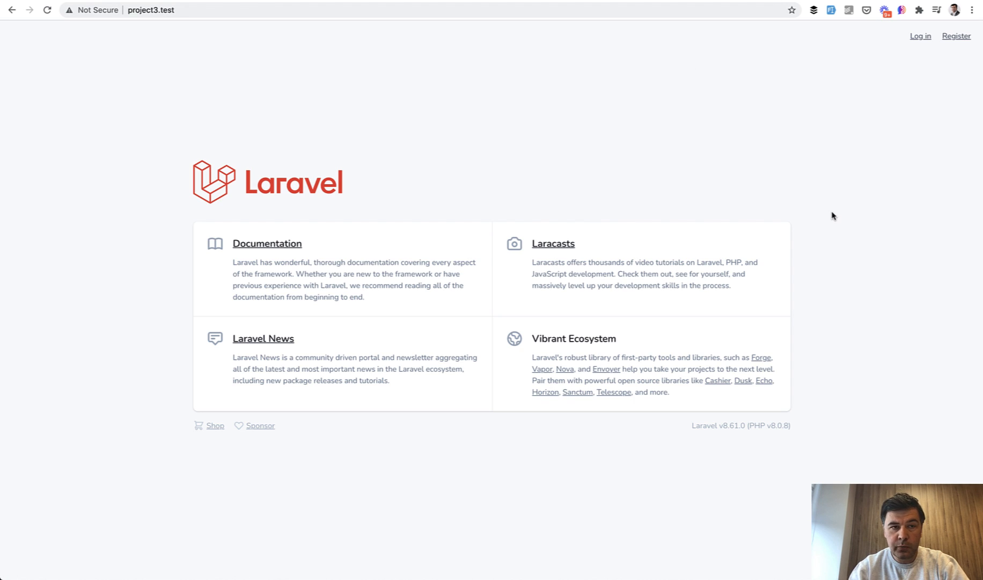
{"action": "left_click", "coordinate": [955, 36]}
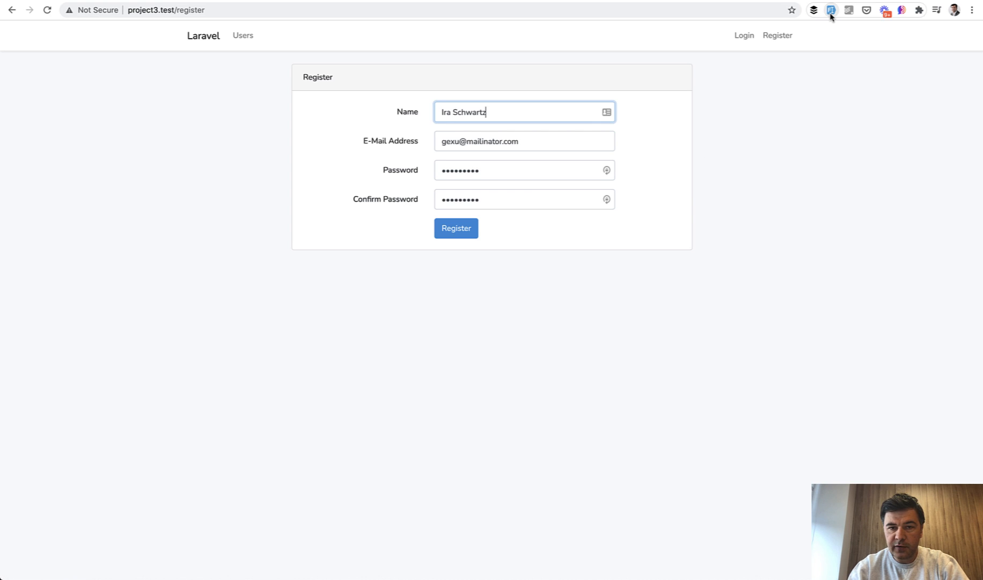
{"action": "left_click", "coordinate": [456, 228]}
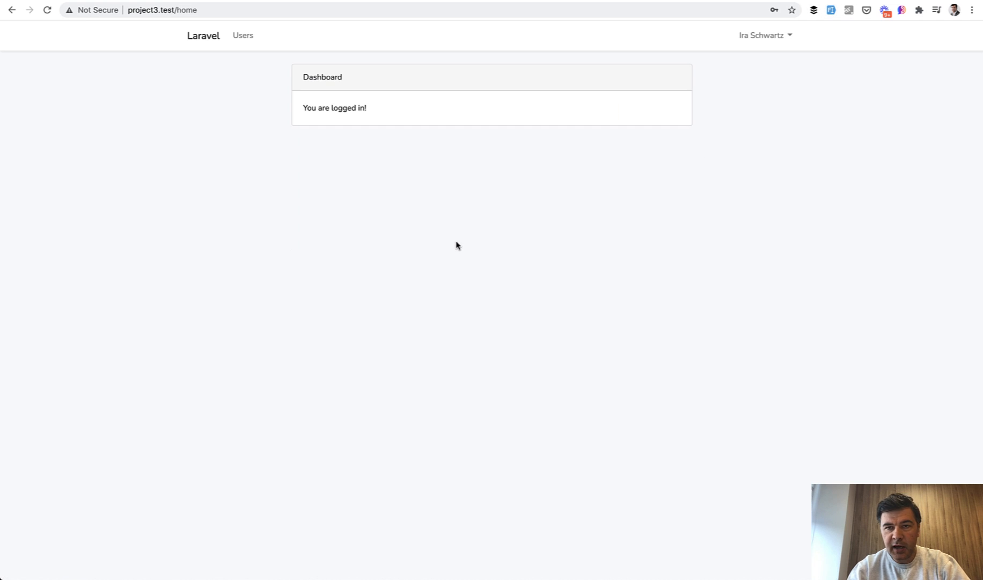
View the project3 users list and user dropdown, then load the project4.test welcome page
{"action": "left_click", "coordinate": [243, 35]}
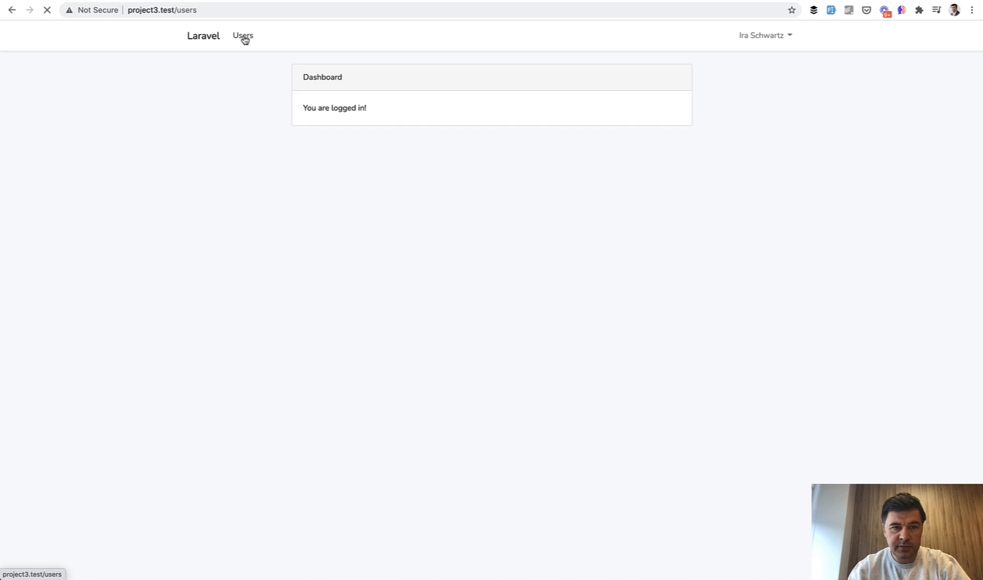
{"action": "left_click", "coordinate": [243, 36]}
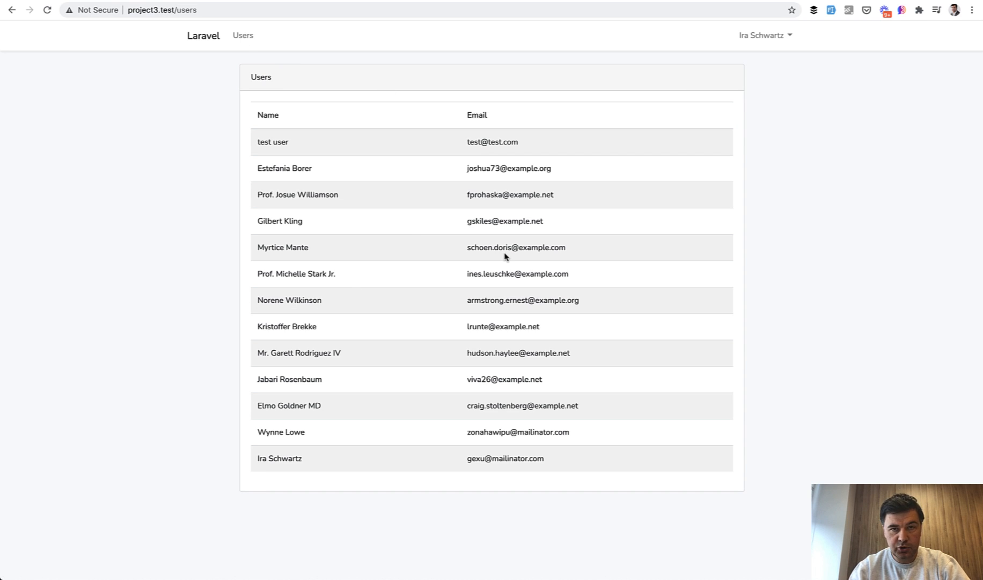
{"action": "mouse_move", "coordinate": [617, 325]}
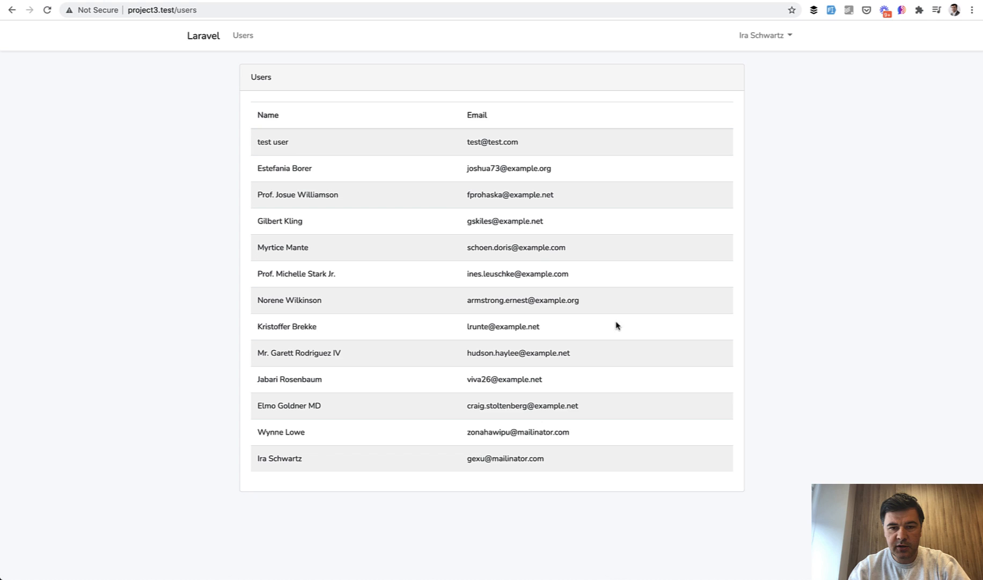
{"action": "left_click", "coordinate": [764, 35]}
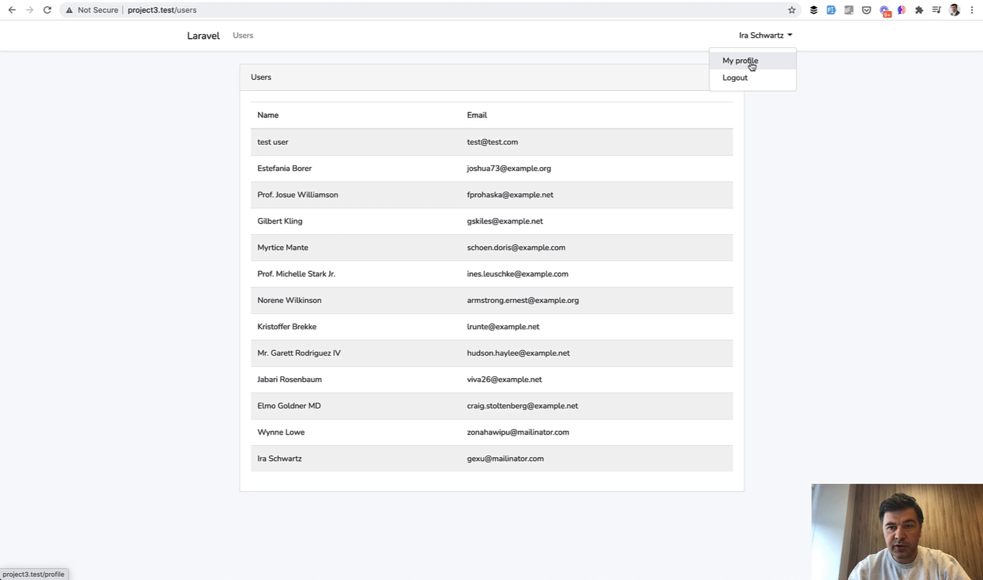
{"action": "left_click", "coordinate": [740, 60]}
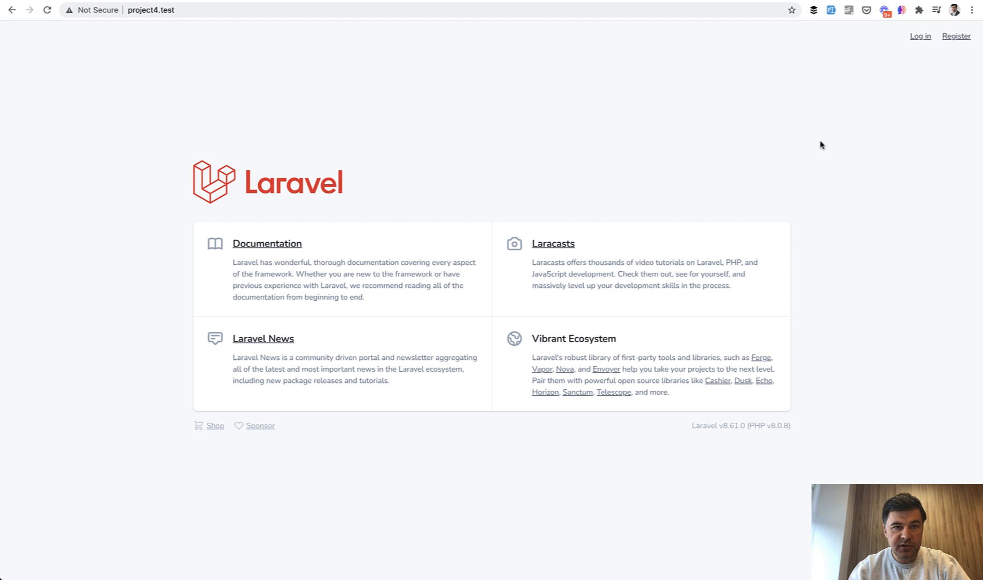
{"action": "left_click", "coordinate": [956, 35]}
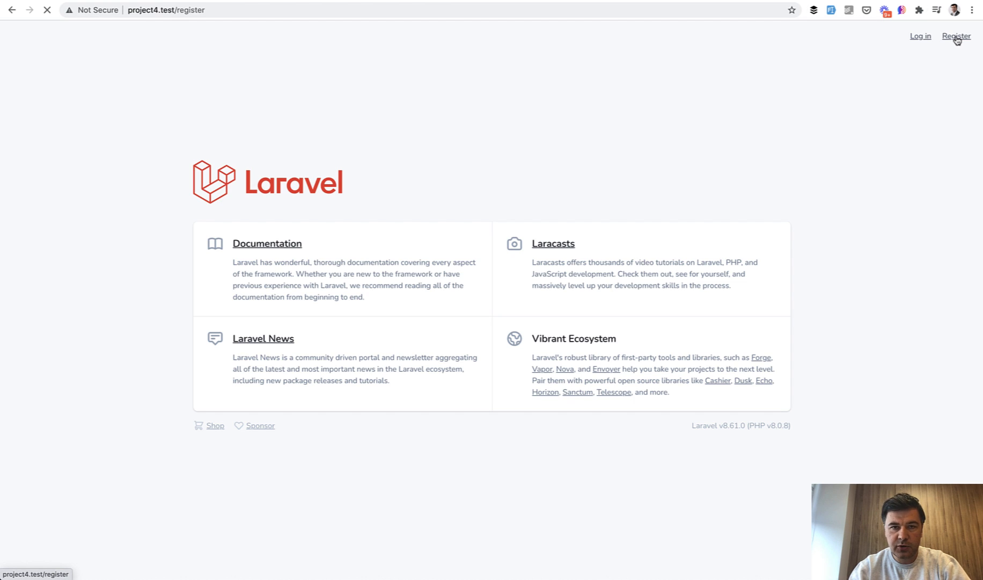
{"action": "left_click", "coordinate": [955, 36]}
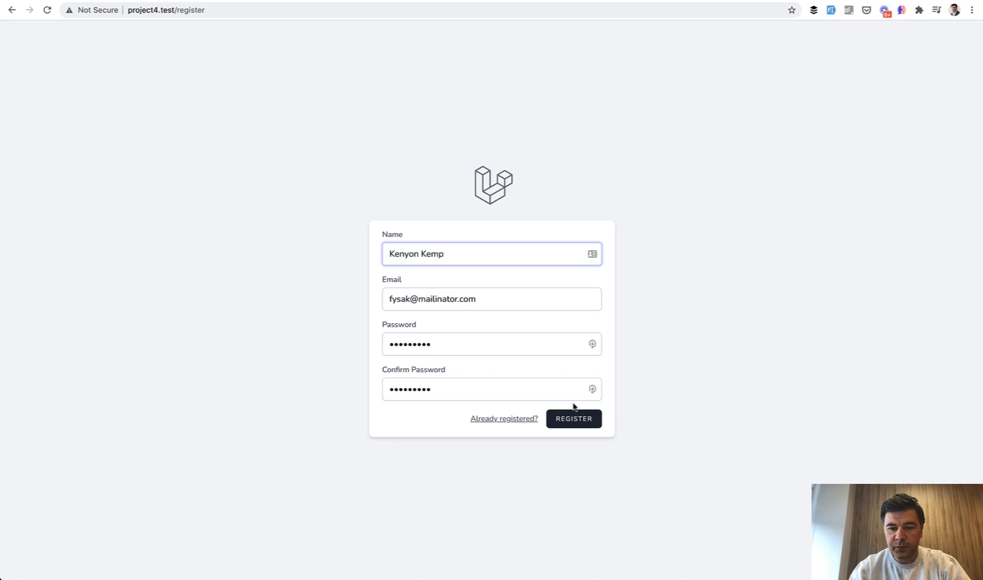
{"action": "left_click", "coordinate": [573, 418]}
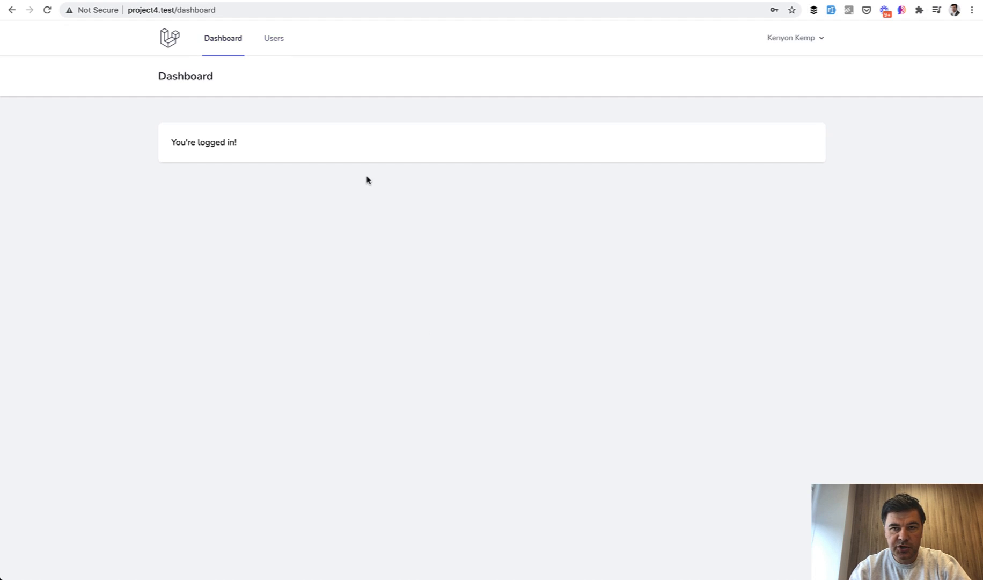
{"action": "left_click", "coordinate": [274, 37]}
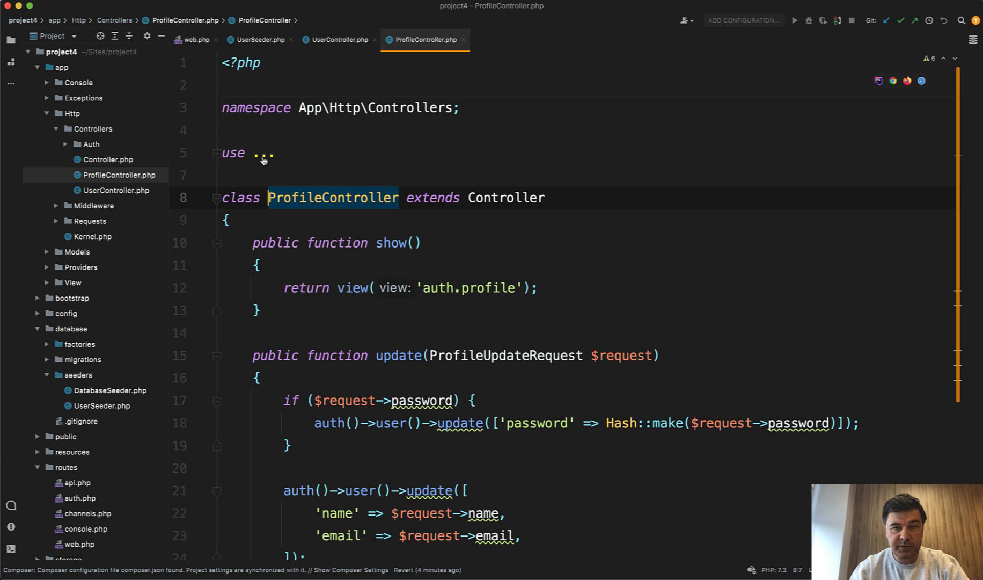
From web.php's users route, jump to the UserController class
{"action": "left_click", "coordinate": [195, 40]}
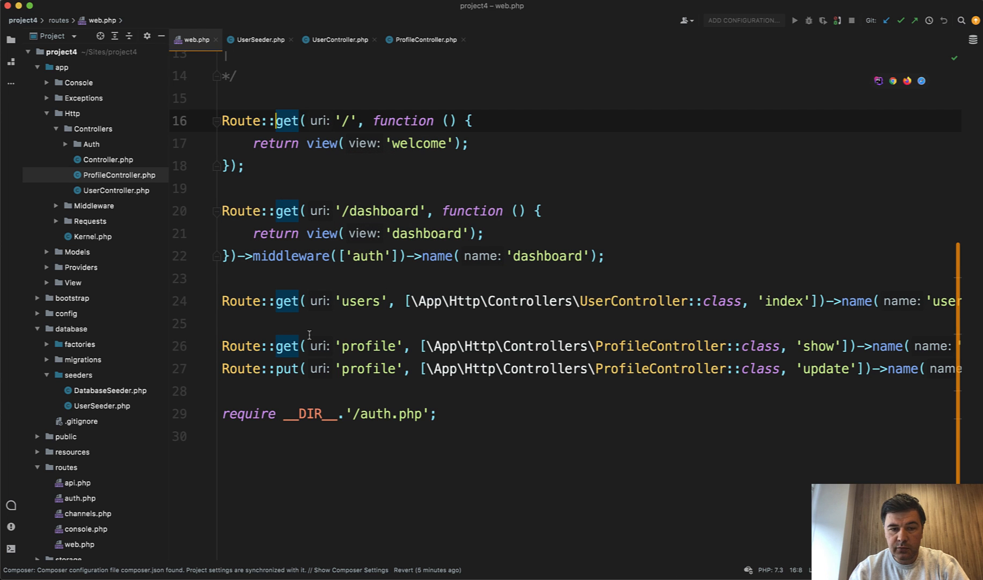
{"action": "left_click", "coordinate": [330, 300]}
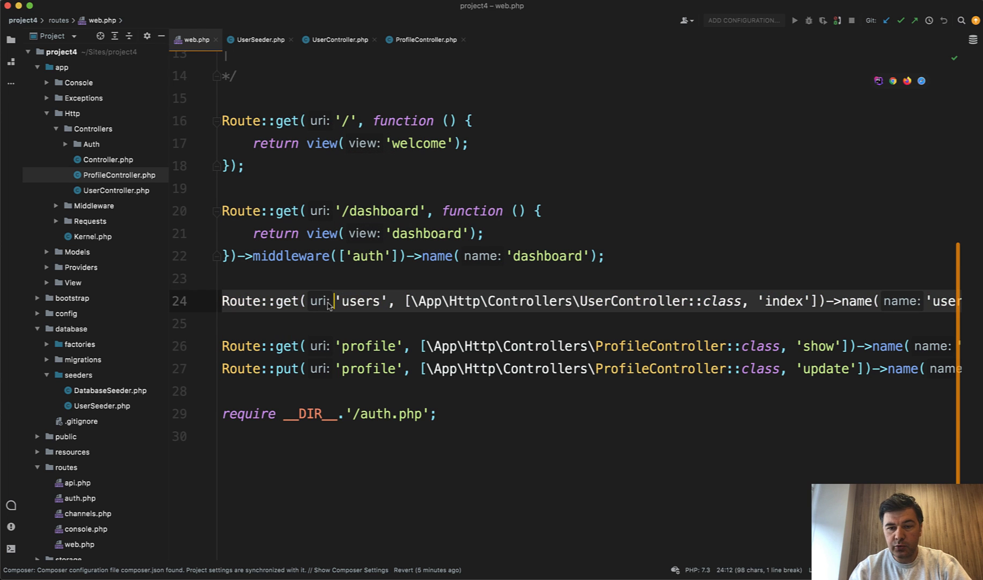
{"action": "left_click", "coordinate": [337, 39]}
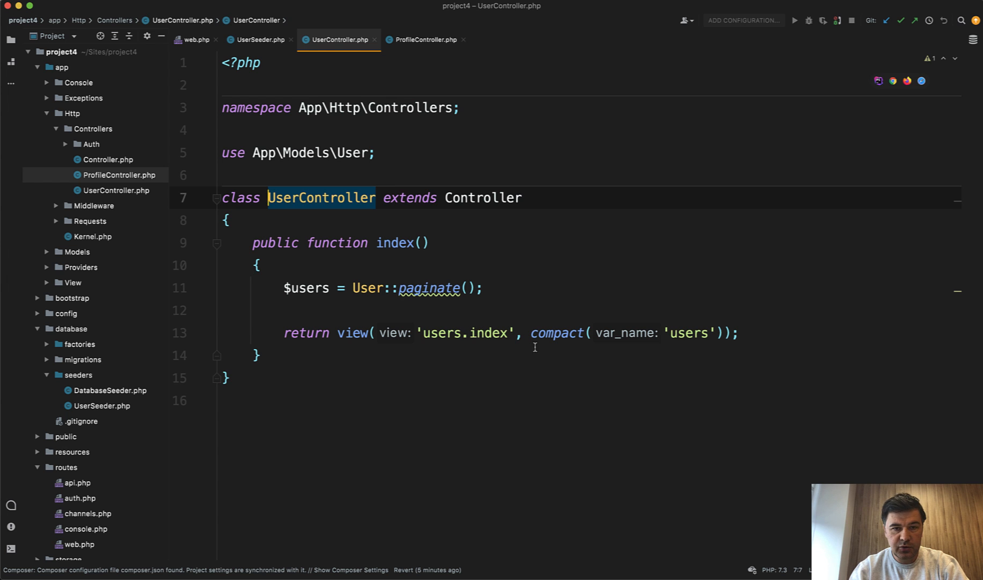
Return to the routes, jump to ProfileController, then show users/index.blade.php
{"action": "left_click", "coordinate": [195, 40]}
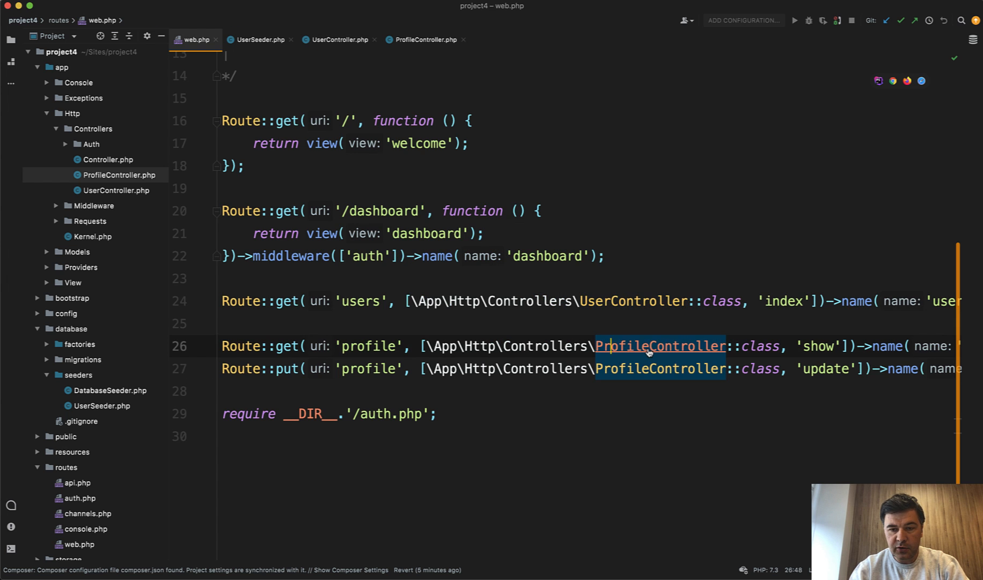
{"action": "left_click", "coordinate": [422, 39]}
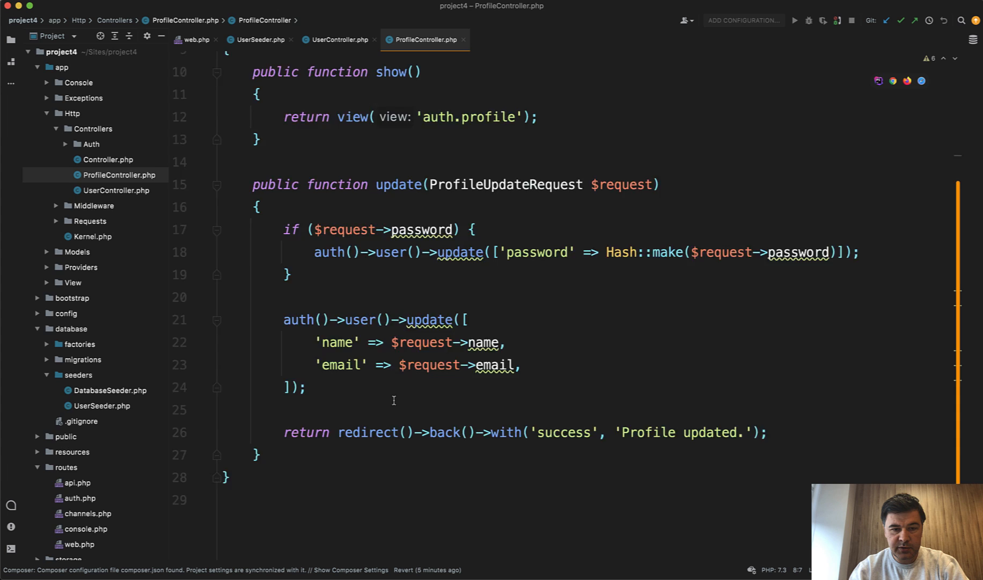
{"action": "left_click", "coordinate": [506, 40]}
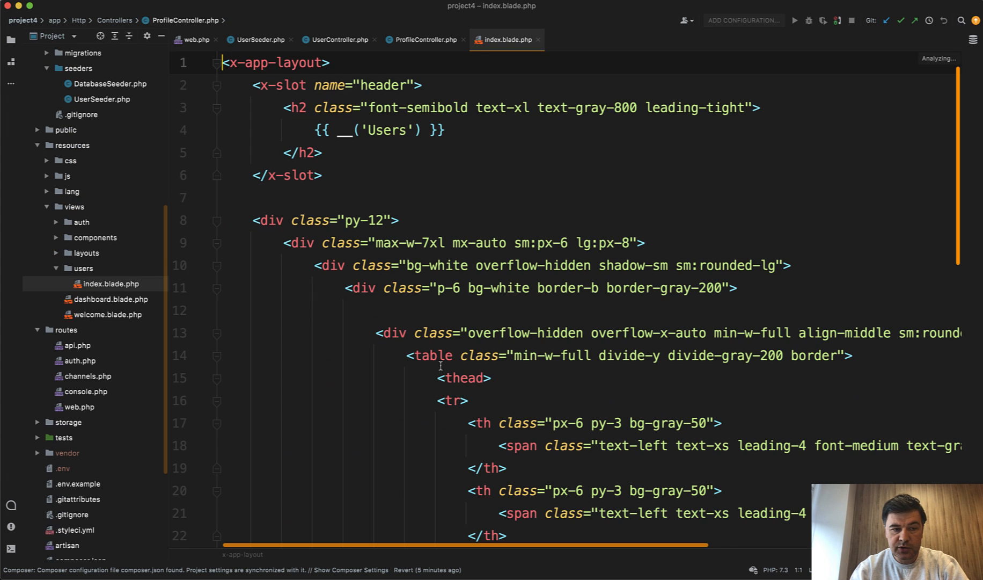
Scroll through the users table markup in index.blade.php
{"action": "scroll", "scroll_direction": "down", "scroll_amount": 3}
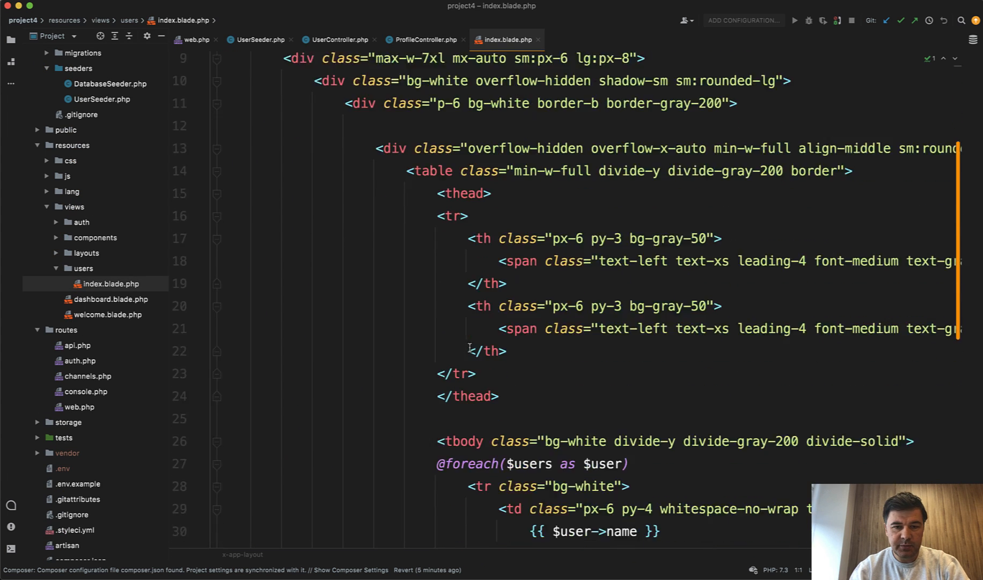
{"action": "scroll", "scroll_direction": "down", "scroll_amount": 3}
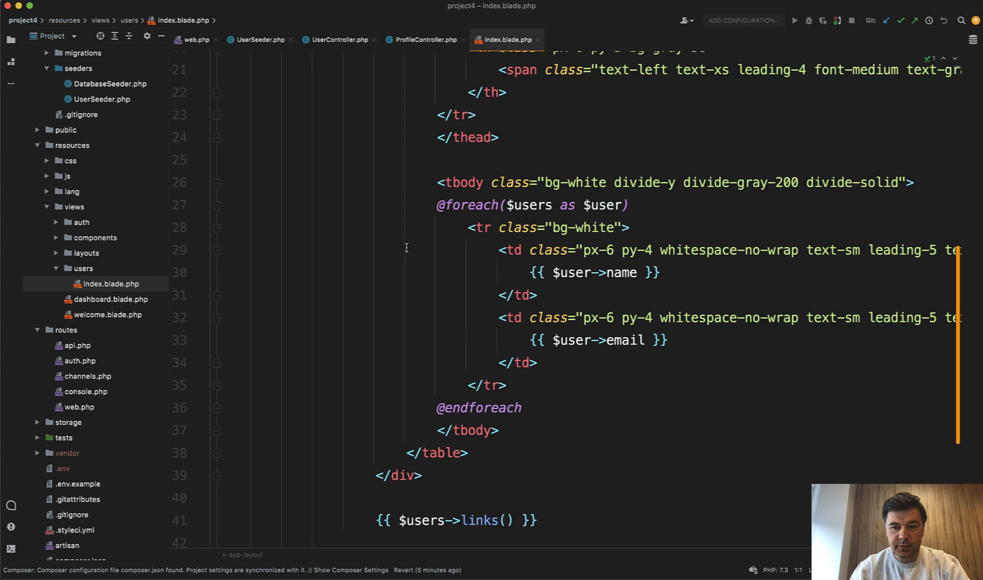
{"action": "scroll", "scroll_direction": "down", "scroll_amount": 3}
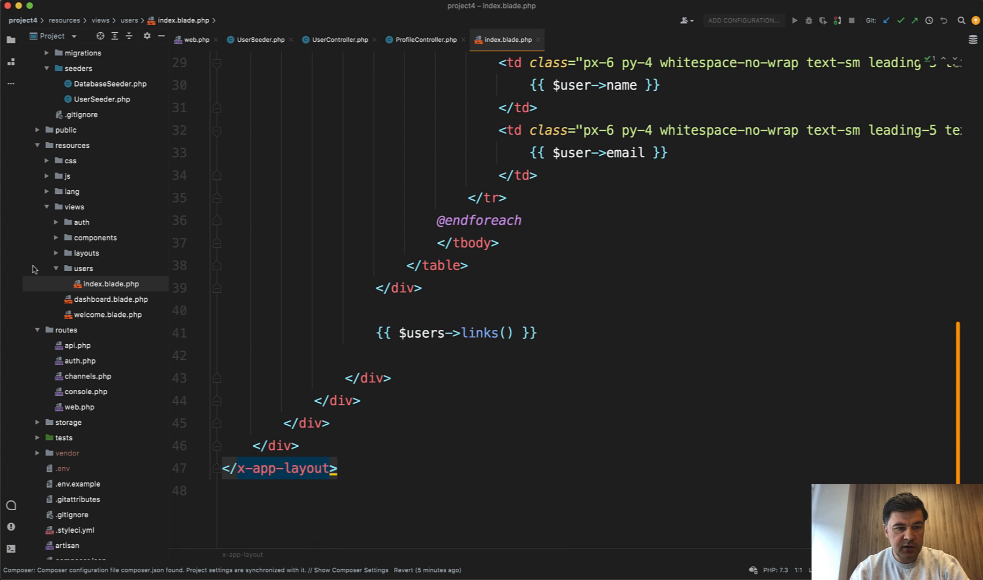
Expand views/auth in the Project tree and view profile.blade.php's form
{"action": "left_click", "coordinate": [80, 221]}
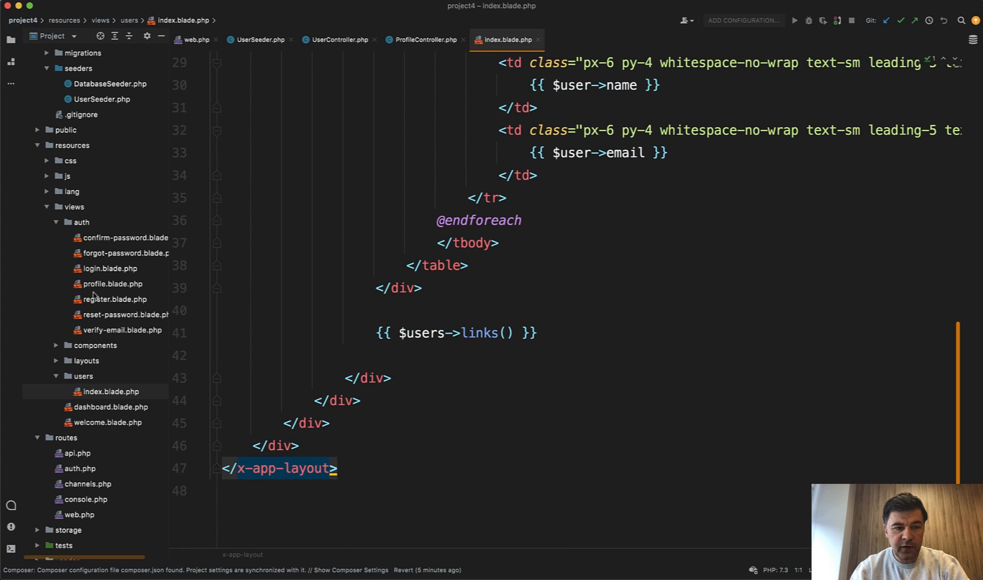
{"action": "left_click", "coordinate": [112, 284]}
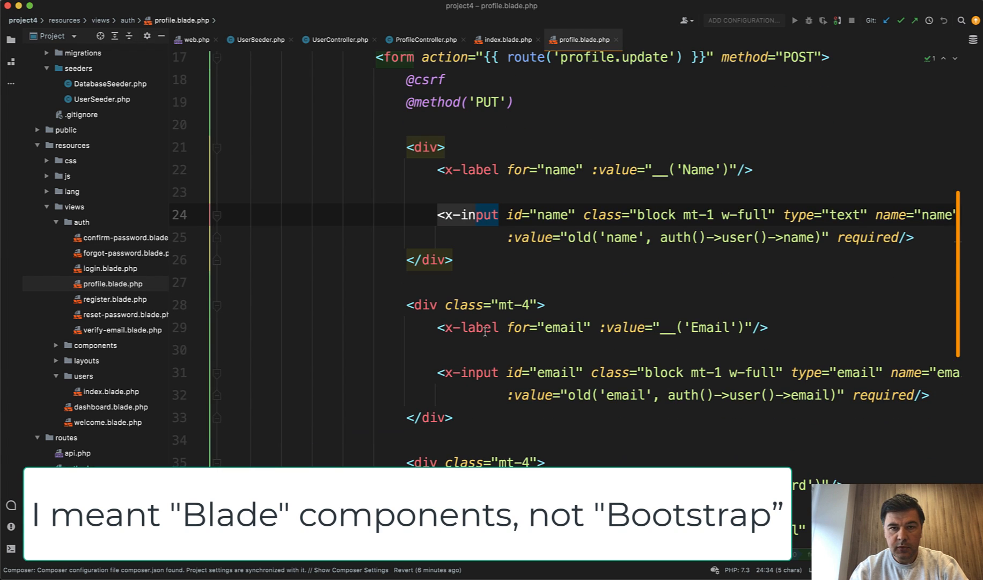
{"action": "scroll", "scroll_direction": "up", "scroll_amount": 3}
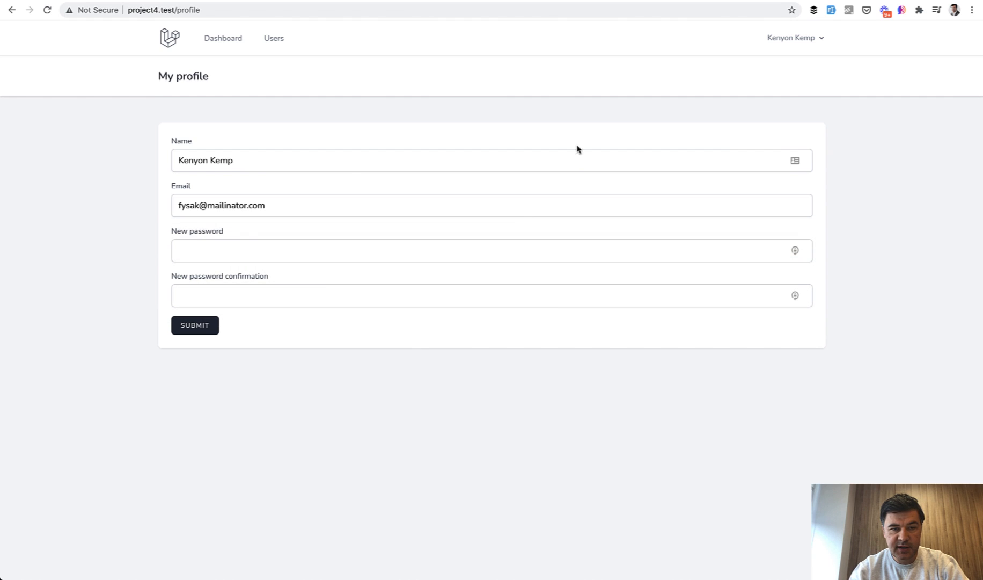
{"action": "mouse_move", "coordinate": [257, 205]}
{"action": "type", "text": "ee"}
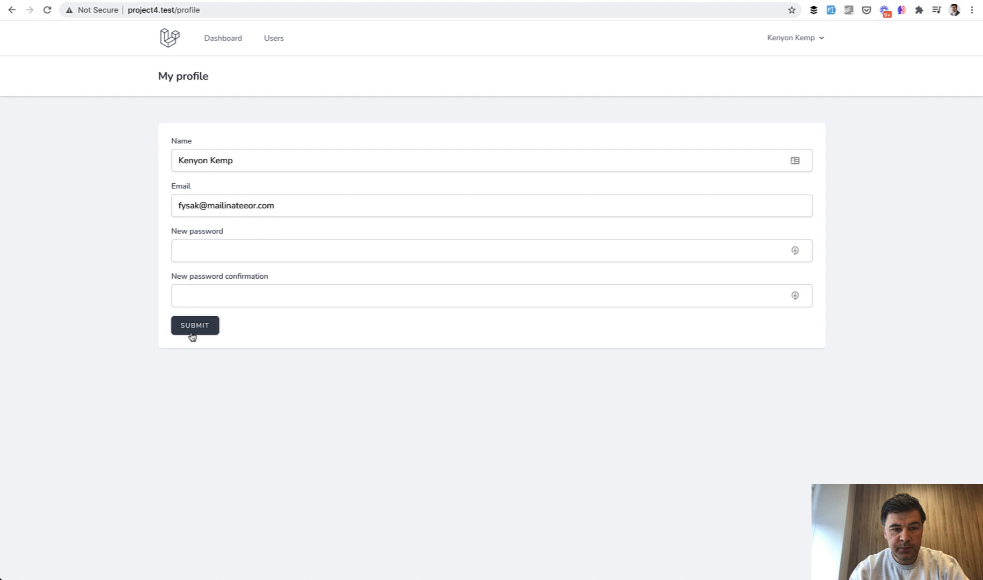
Submit the My profile form with a changed email, see Profile updated, then go to Users
{"action": "left_click", "coordinate": [195, 324]}
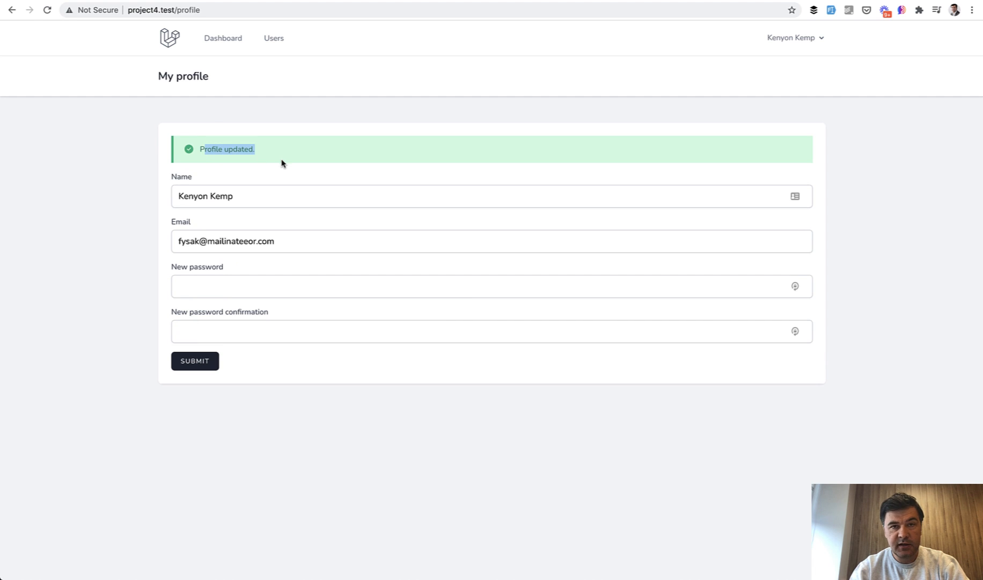
{"action": "mouse_move", "coordinate": [342, 178]}
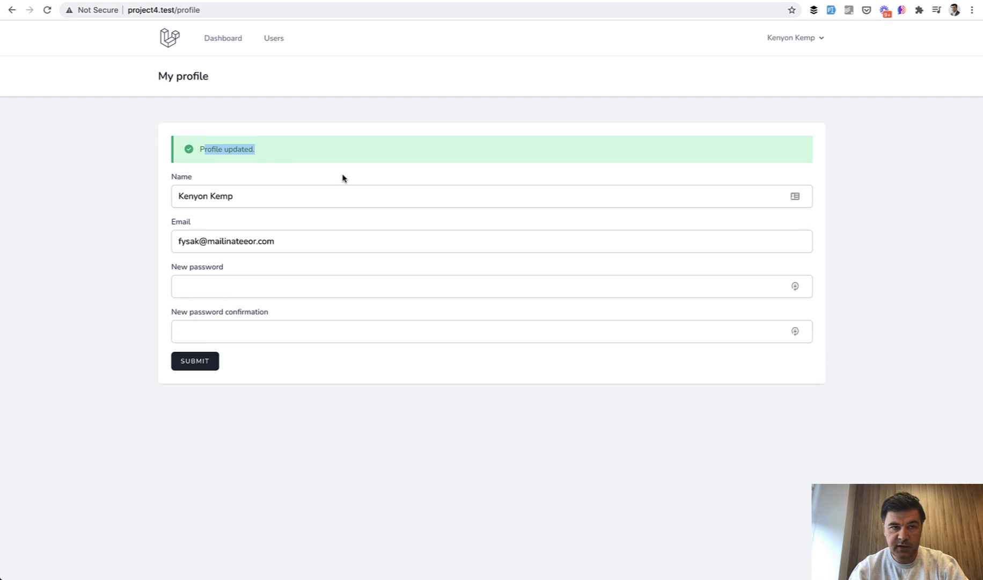
{"action": "mouse_move", "coordinate": [356, 180]}
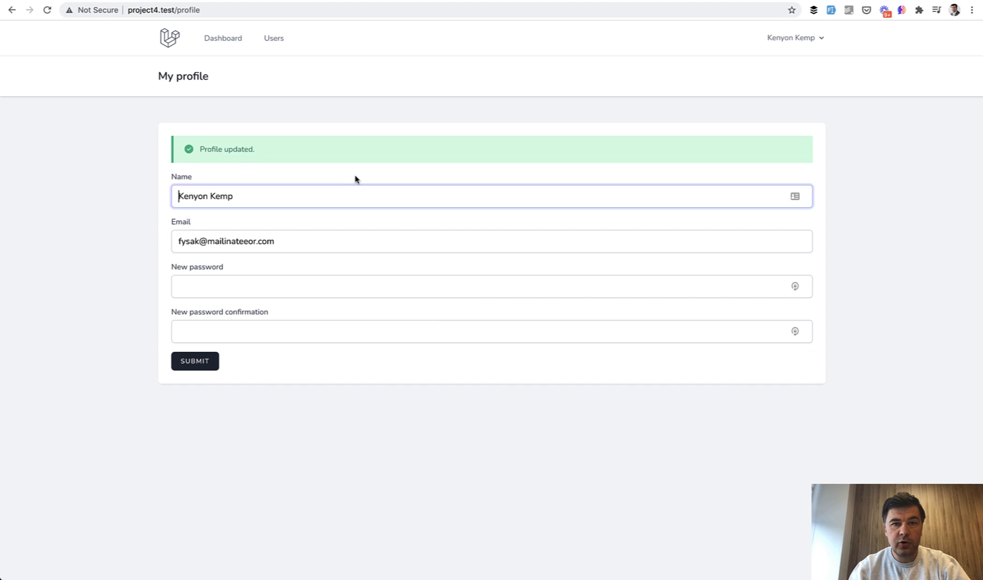
{"action": "mouse_move", "coordinate": [273, 47]}
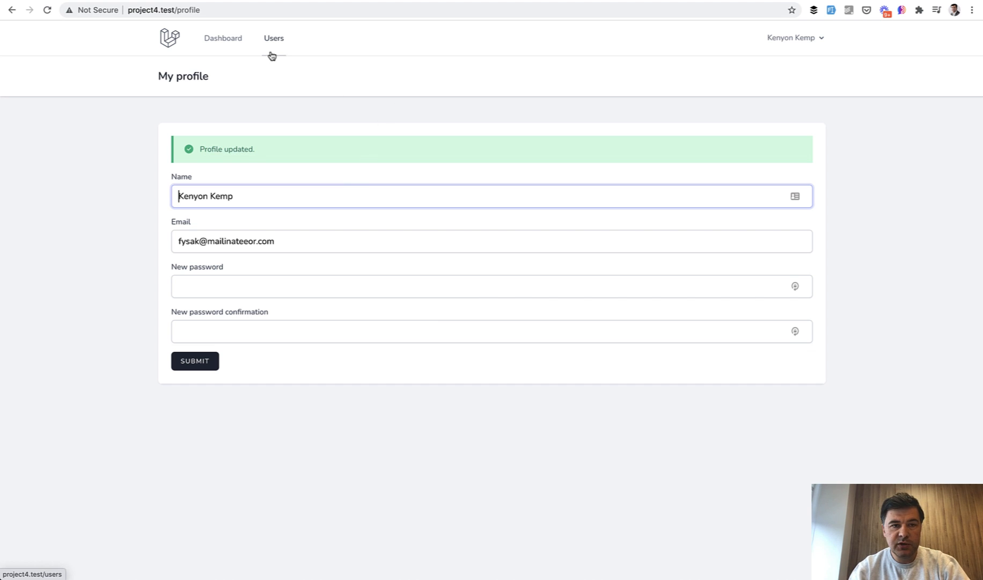
{"action": "left_click", "coordinate": [274, 37]}
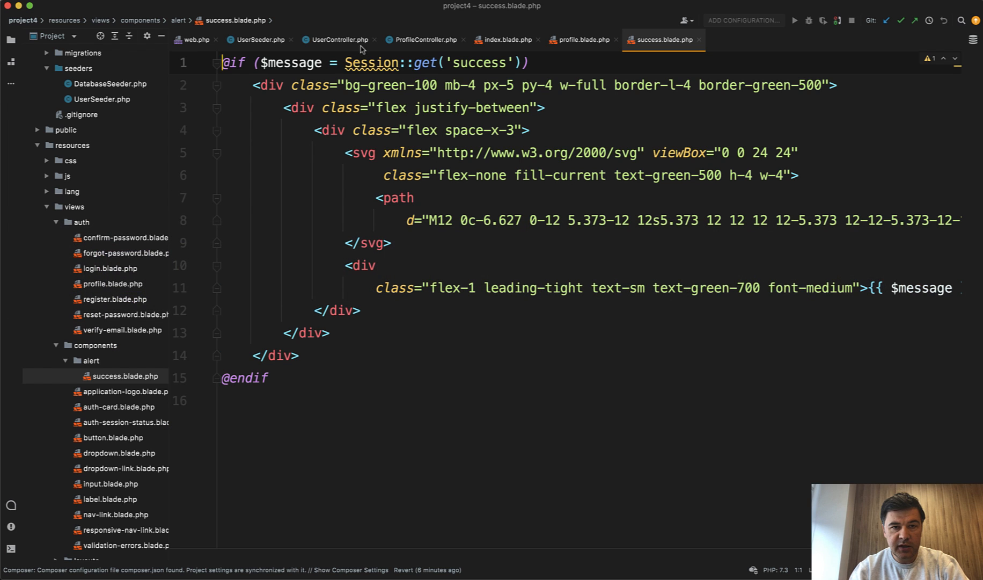
Review the UserController index method after the success alert Blade component
{"action": "left_click", "coordinate": [337, 40]}
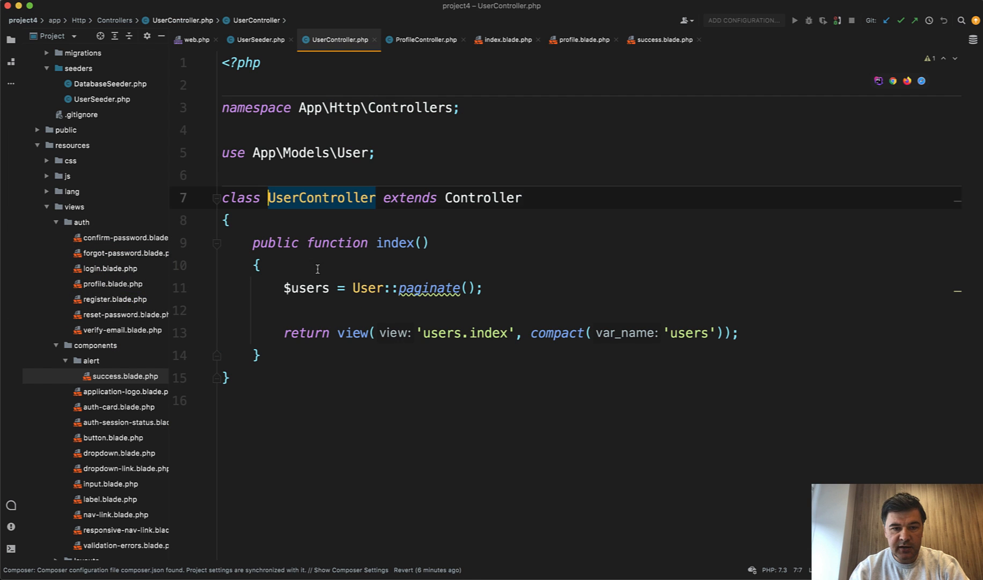
{"action": "left_click", "coordinate": [505, 40]}
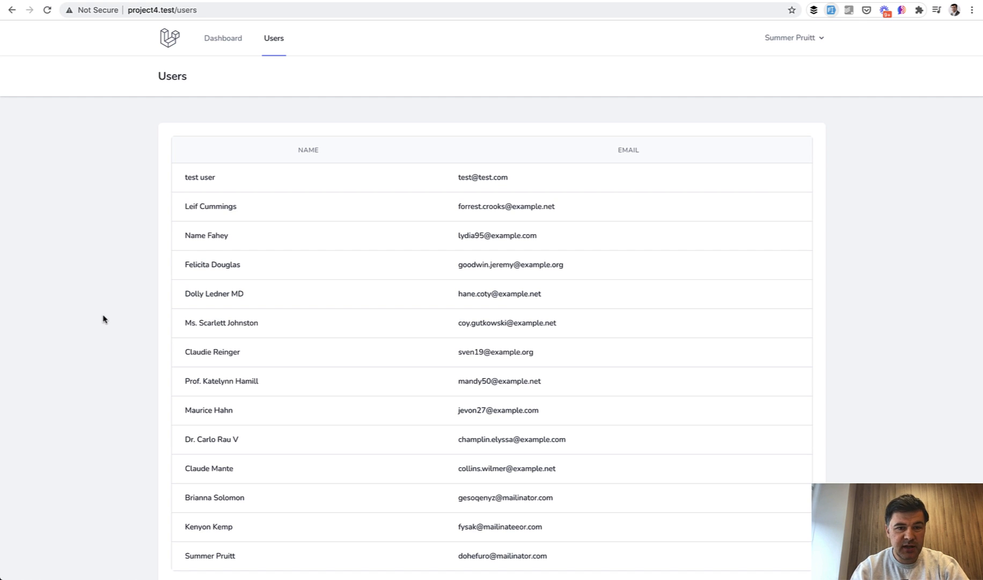
{"action": "mouse_move", "coordinate": [296, 224]}
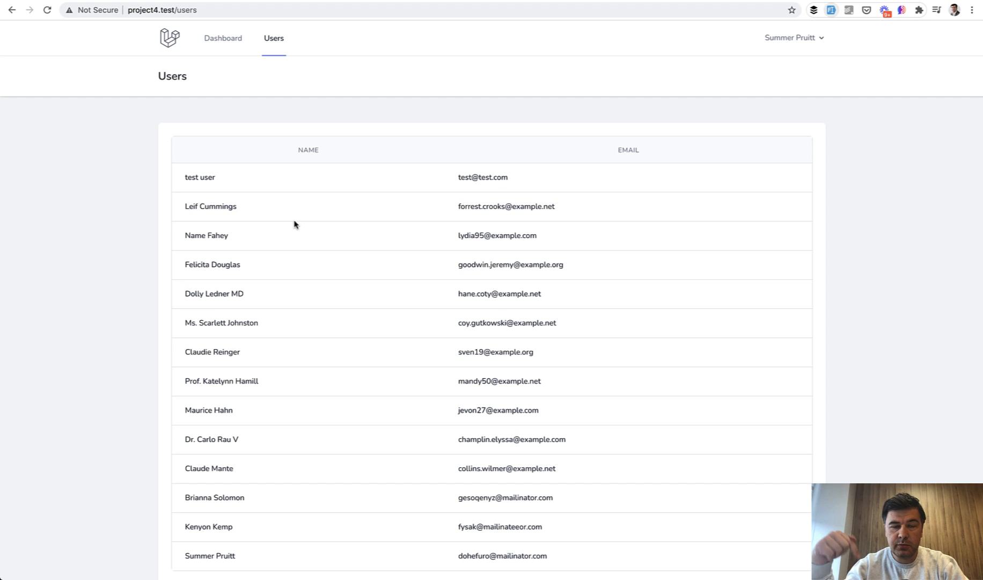
{"action": "mouse_move", "coordinate": [307, 263]}
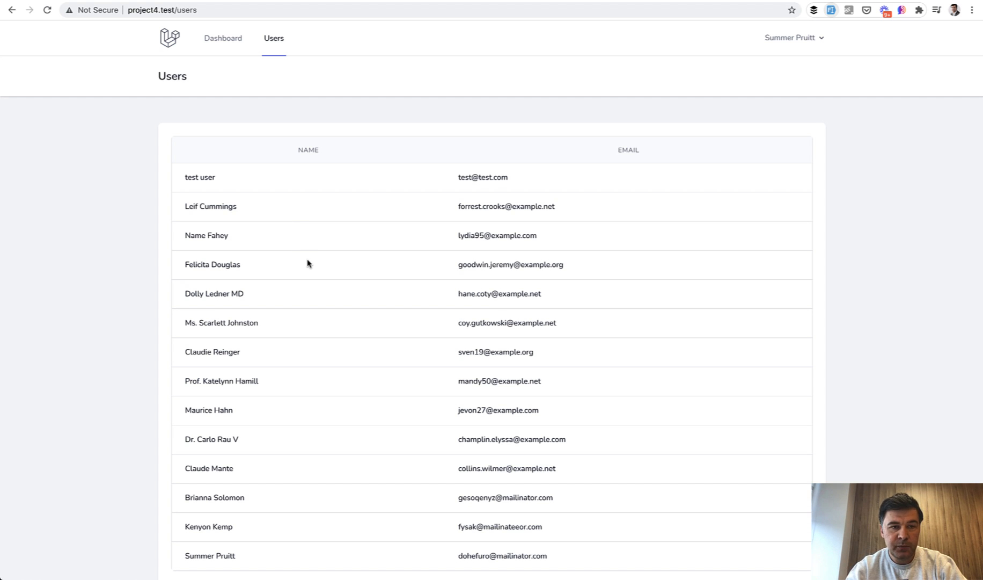